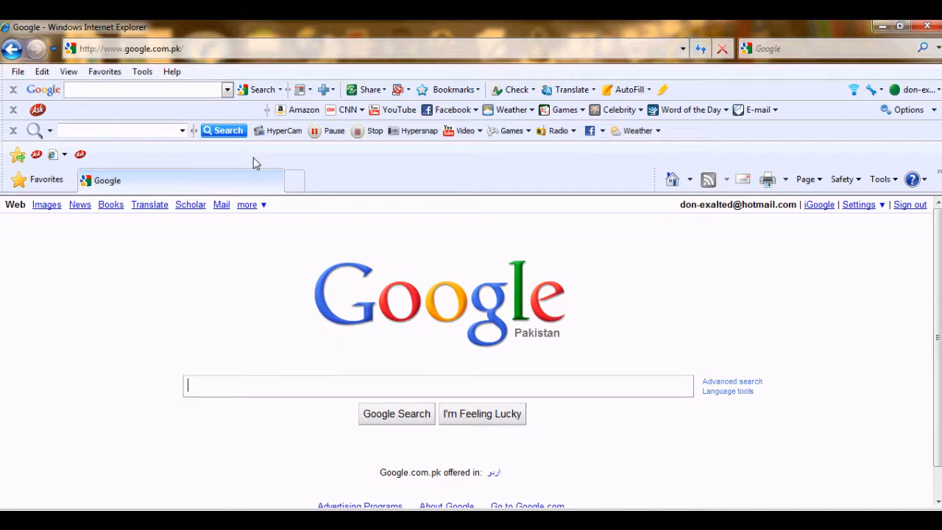
{"action": "mouse_move", "coordinate": [162, 272]}
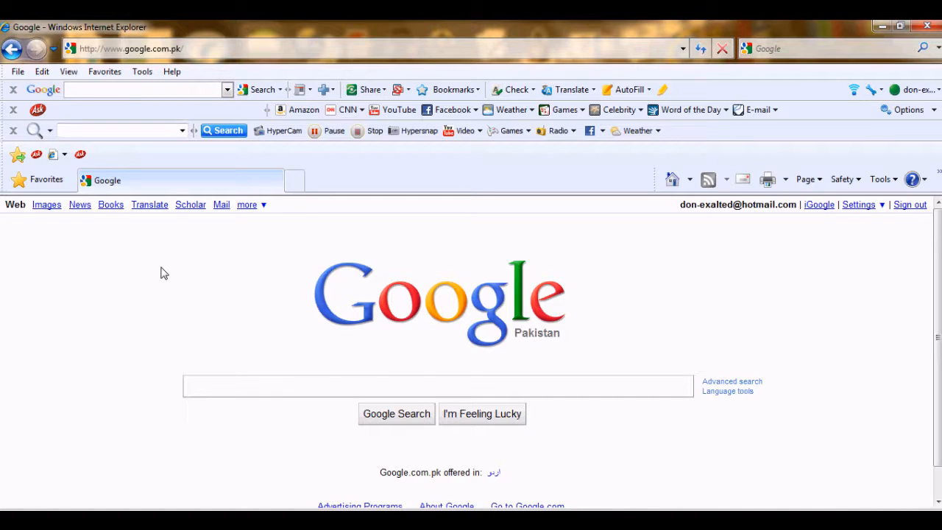
{"action": "left_click", "coordinate": [438, 386]}
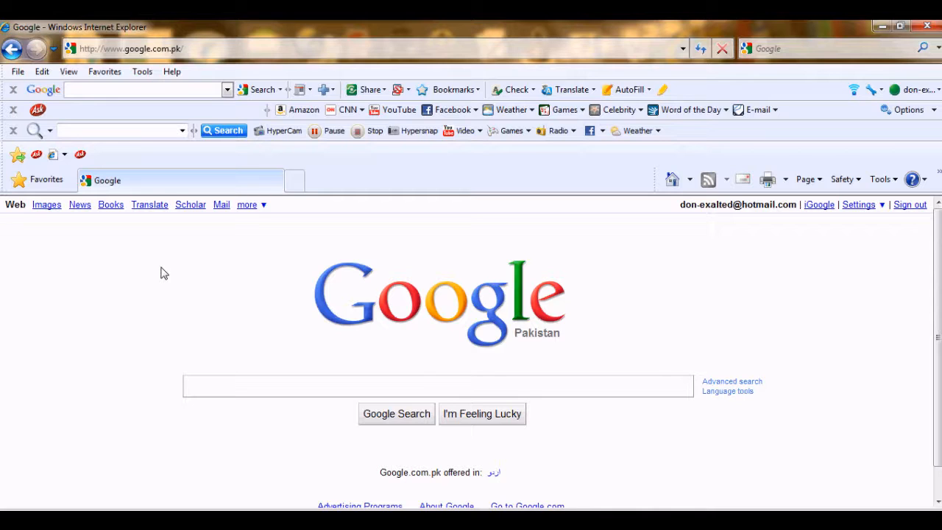
{"action": "left_click", "coordinate": [147, 49]}
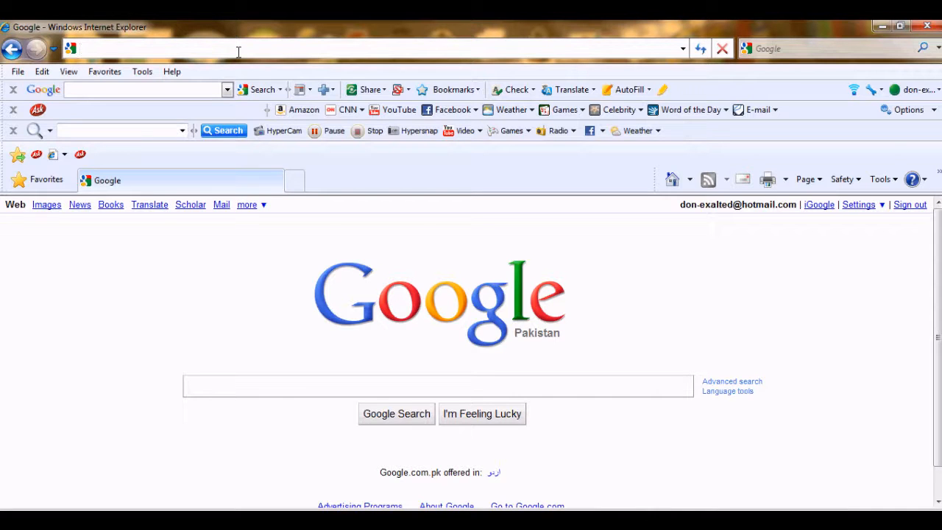
{"action": "type", "text": "www."}
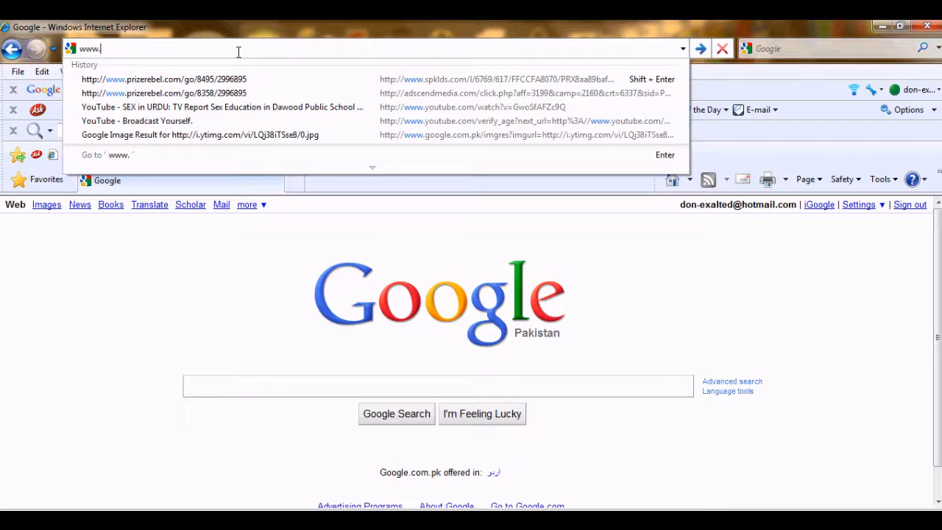
{"action": "type", "text": "viviti"}
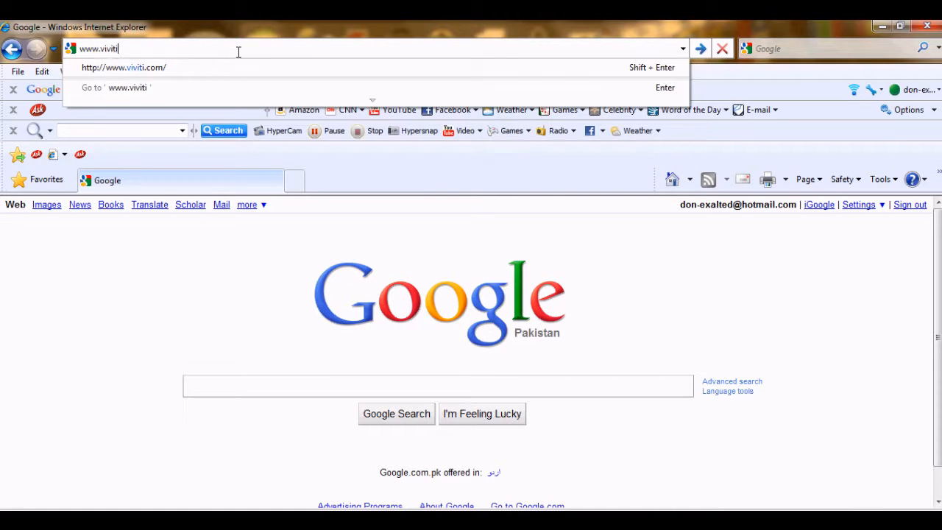
{"action": "key", "text": "Return"}
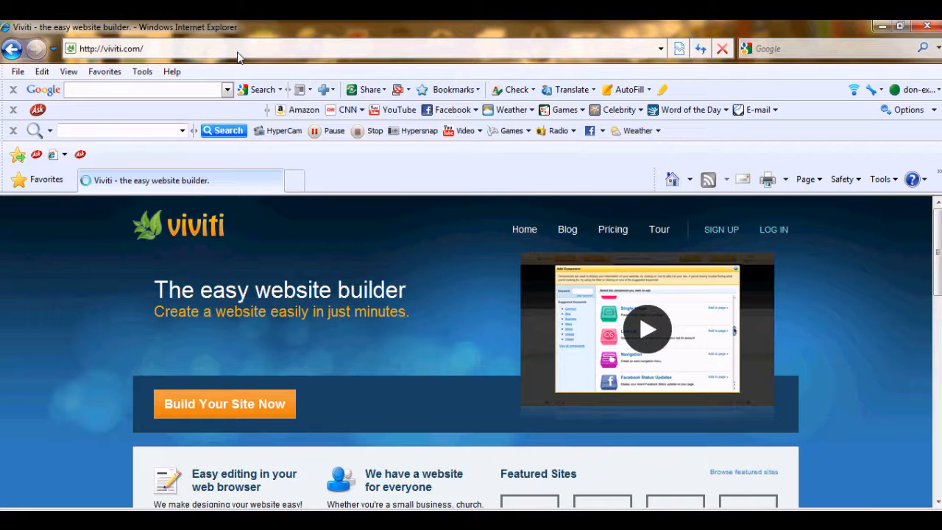
{"action": "scroll", "scroll_direction": "down", "scroll_amount": 3}
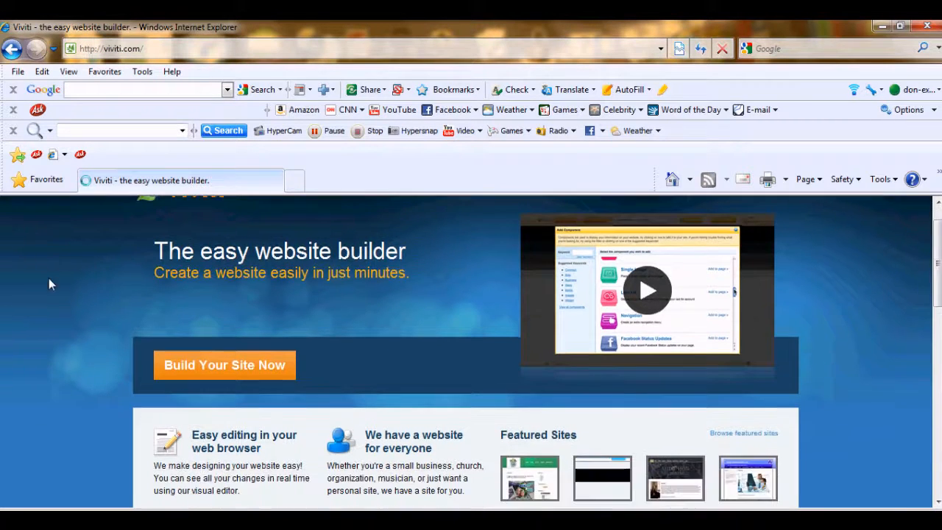
{"action": "scroll", "scroll_direction": "down", "scroll_amount": 3}
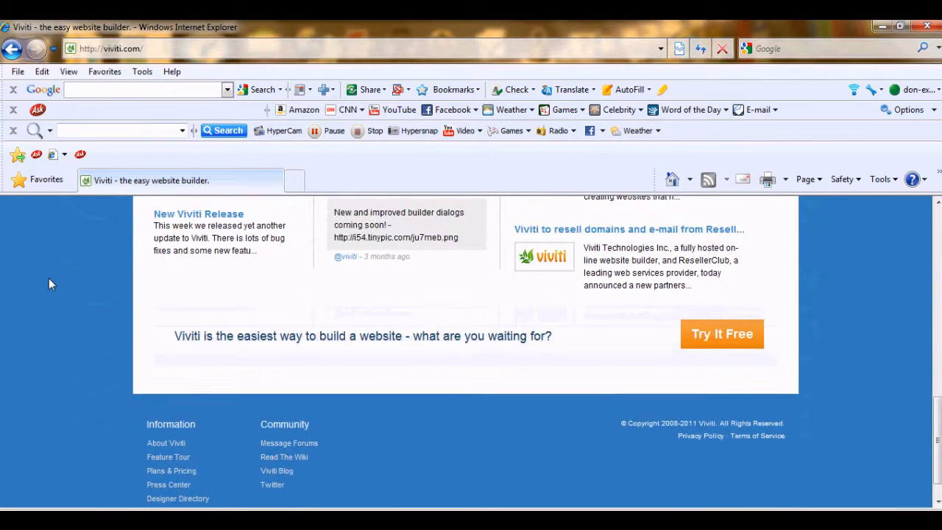
{"action": "scroll", "scroll_direction": "up", "scroll_amount": 3}
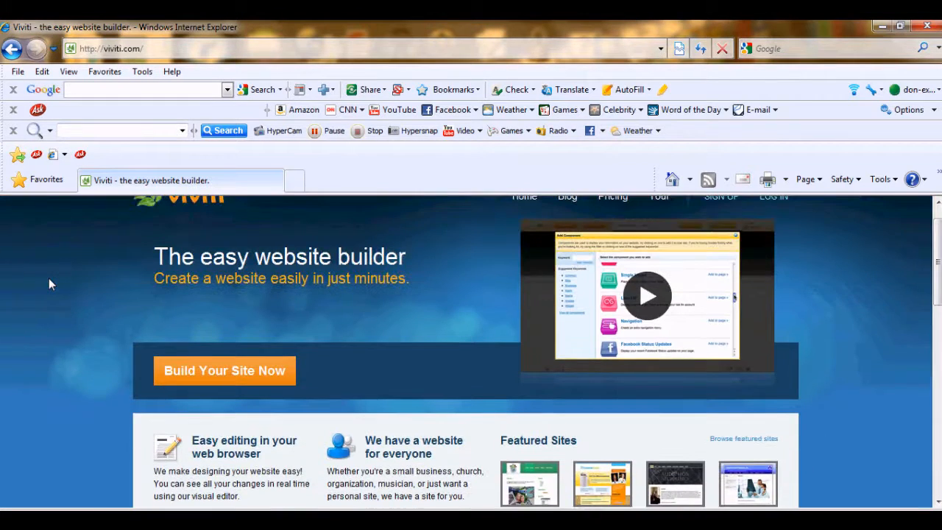
{"action": "scroll", "scroll_direction": "down", "scroll_amount": 3}
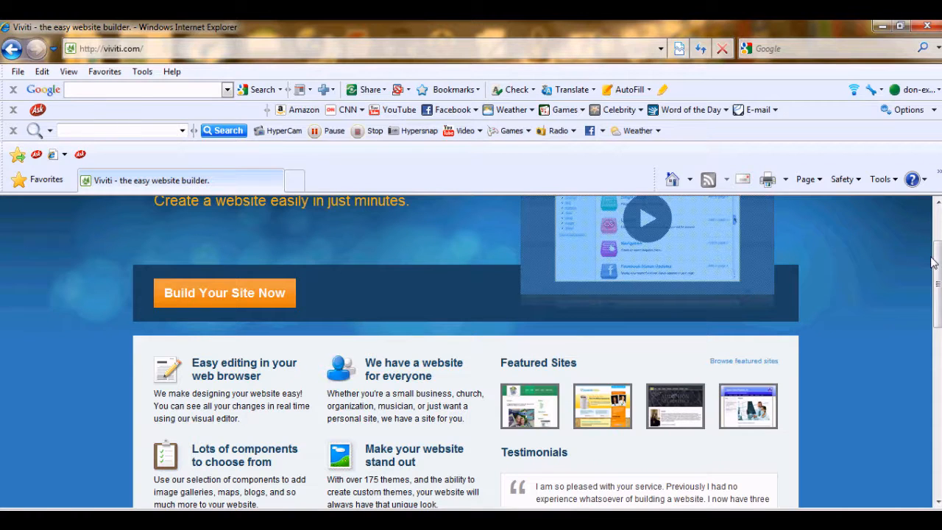
{"action": "scroll", "scroll_direction": "up", "scroll_amount": 3}
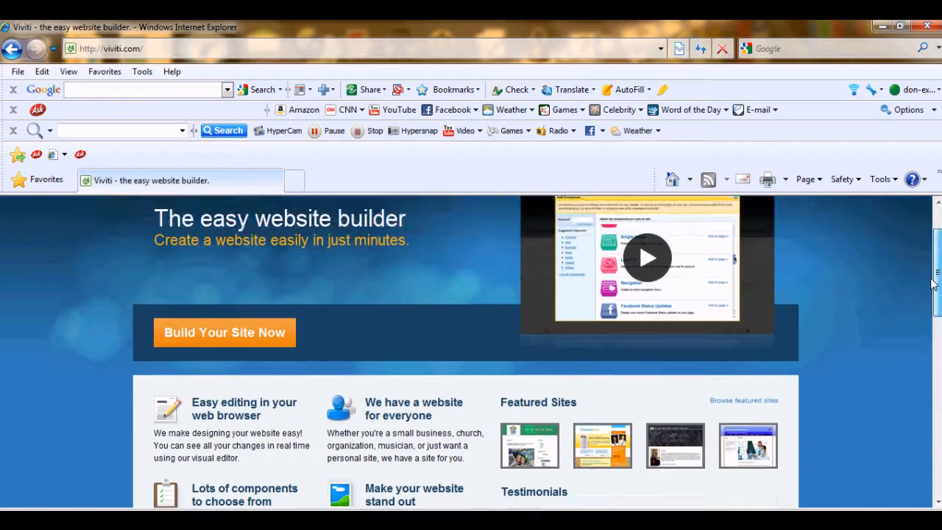
{"action": "scroll", "scroll_direction": "down", "scroll_amount": 3}
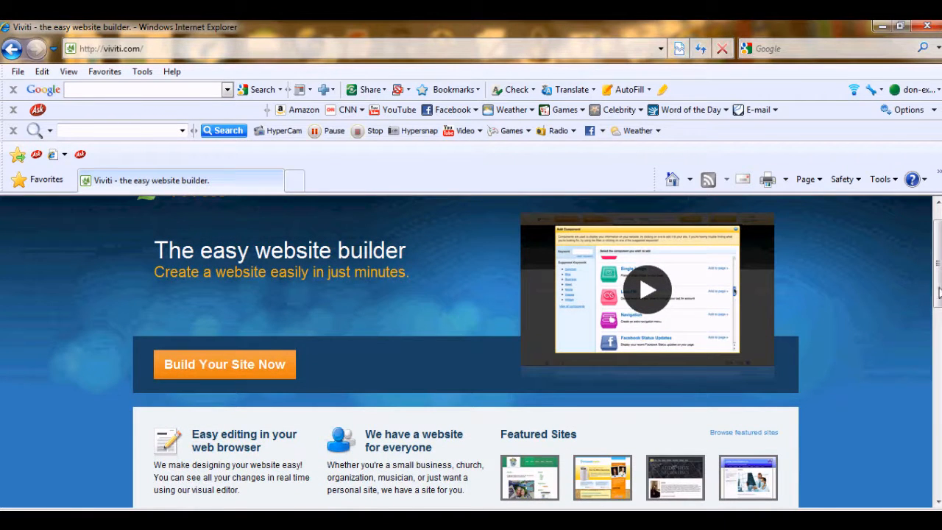
{"action": "scroll", "scroll_direction": "up", "scroll_amount": 3}
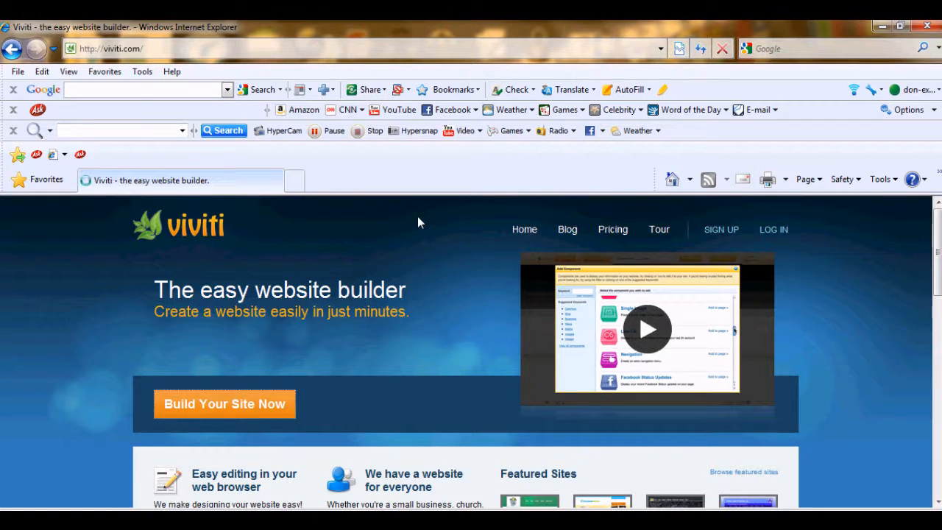
{"action": "left_click", "coordinate": [720, 228]}
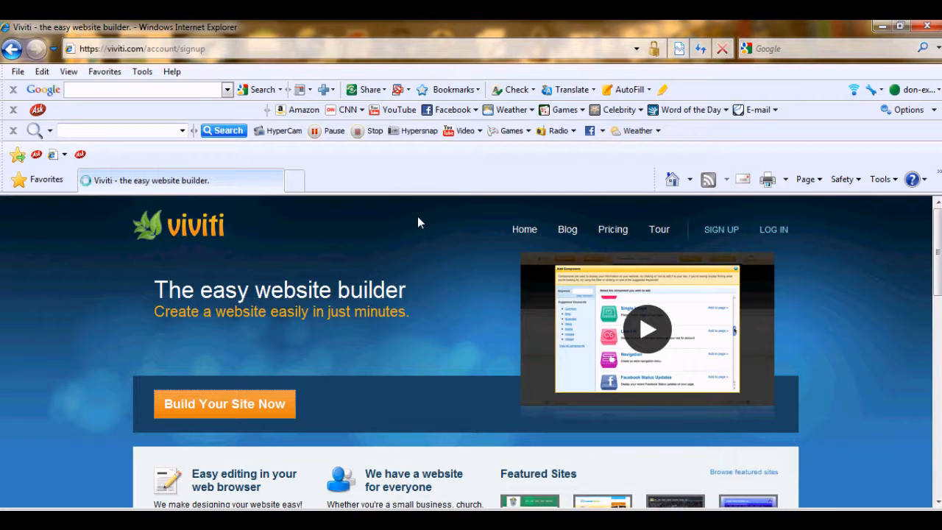
{"action": "mouse_move", "coordinate": [267, 339]}
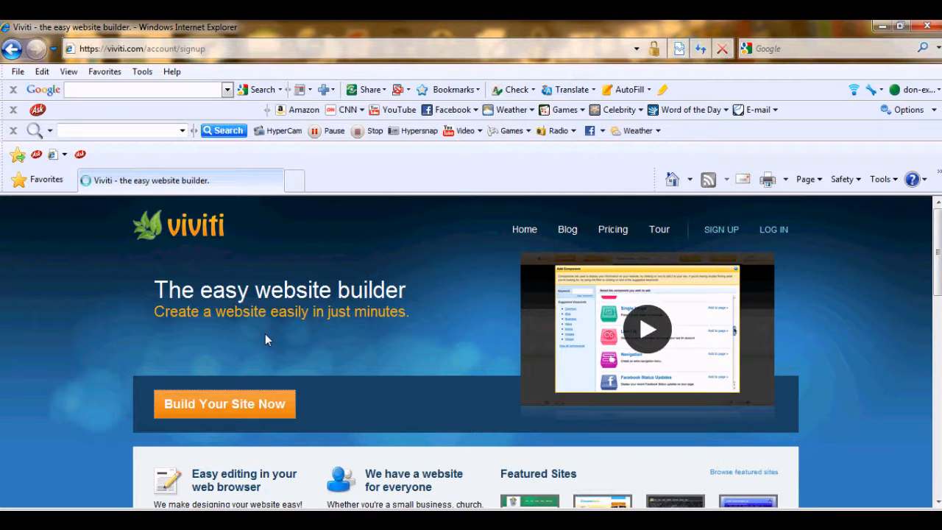
{"action": "left_click", "coordinate": [223, 403]}
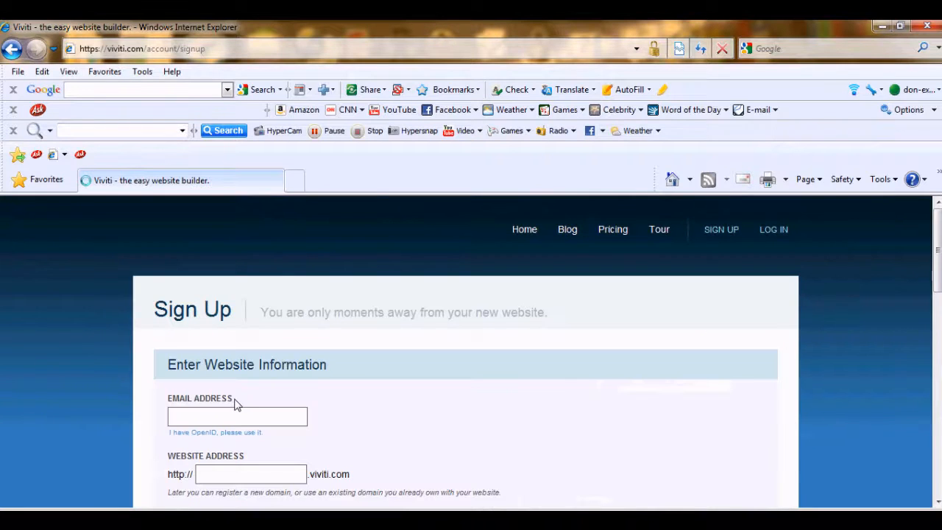
{"action": "scroll", "scroll_direction": "down", "scroll_amount": 3}
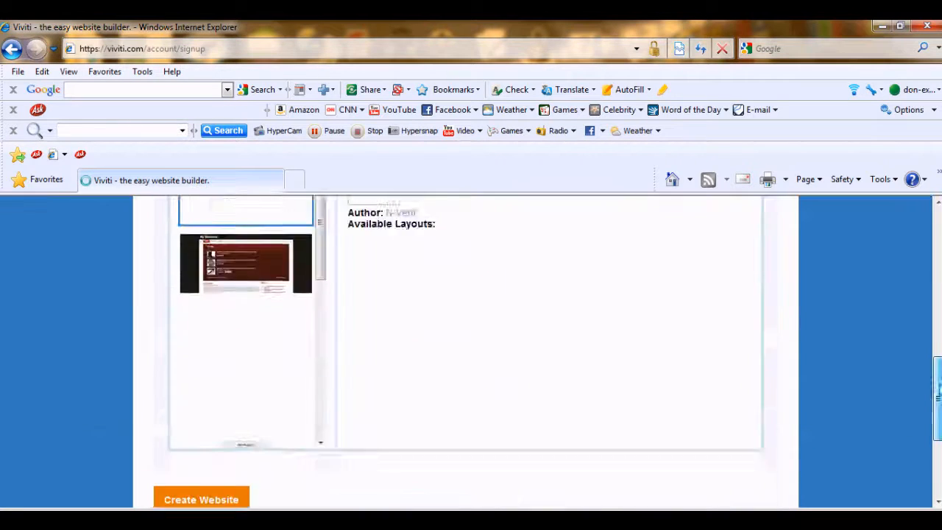
{"action": "scroll", "scroll_direction": "up", "scroll_amount": 3}
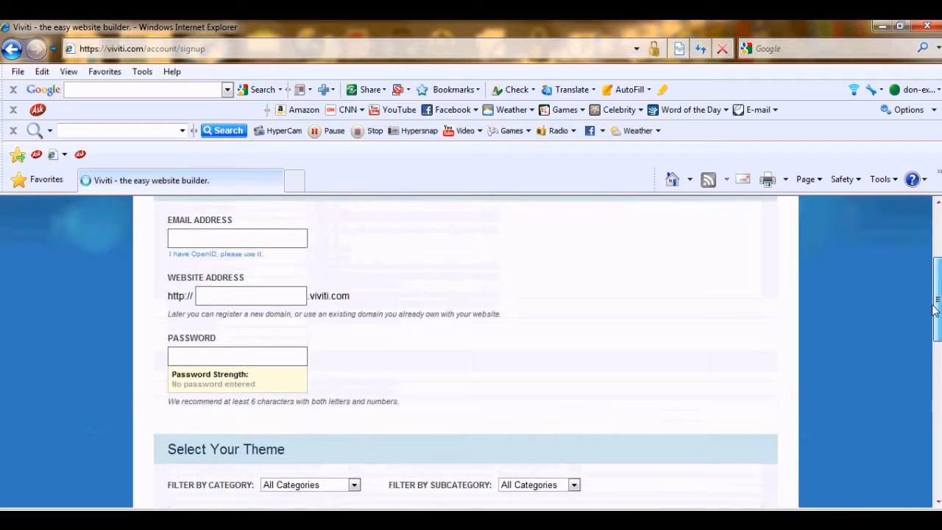
{"action": "scroll", "scroll_direction": "up", "scroll_amount": 3}
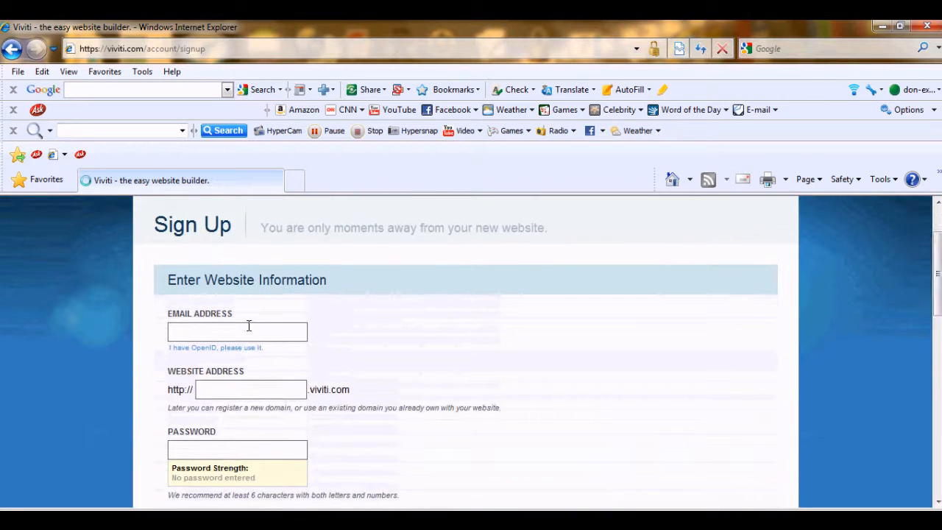
{"action": "mouse_move", "coordinate": [100, 384]}
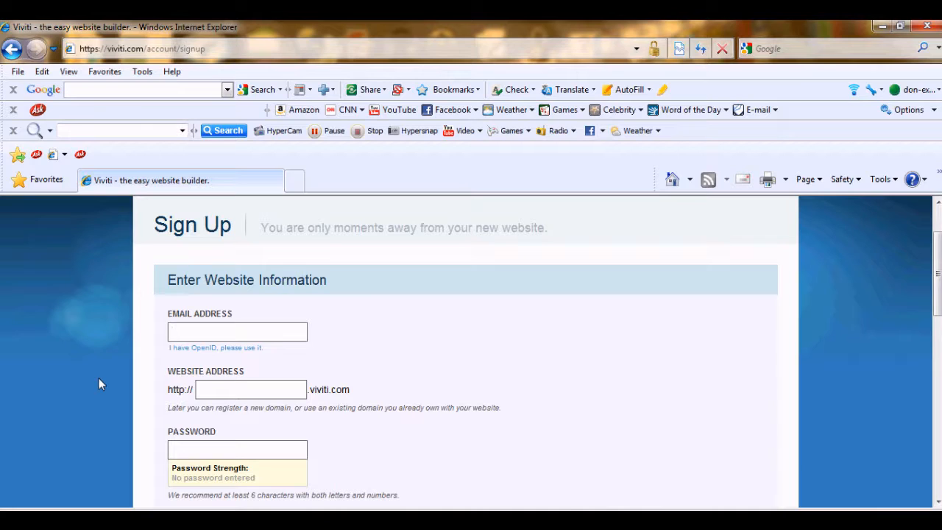
{"action": "left_click", "coordinate": [237, 331]}
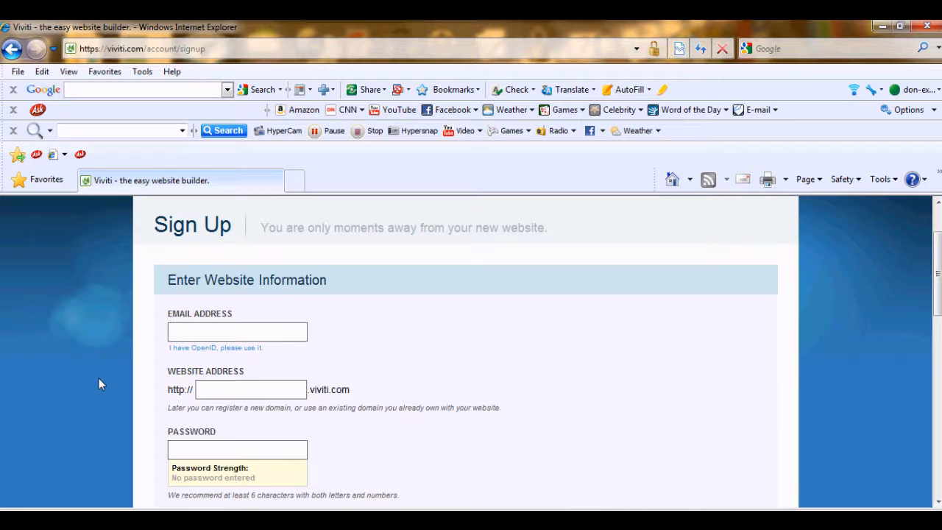
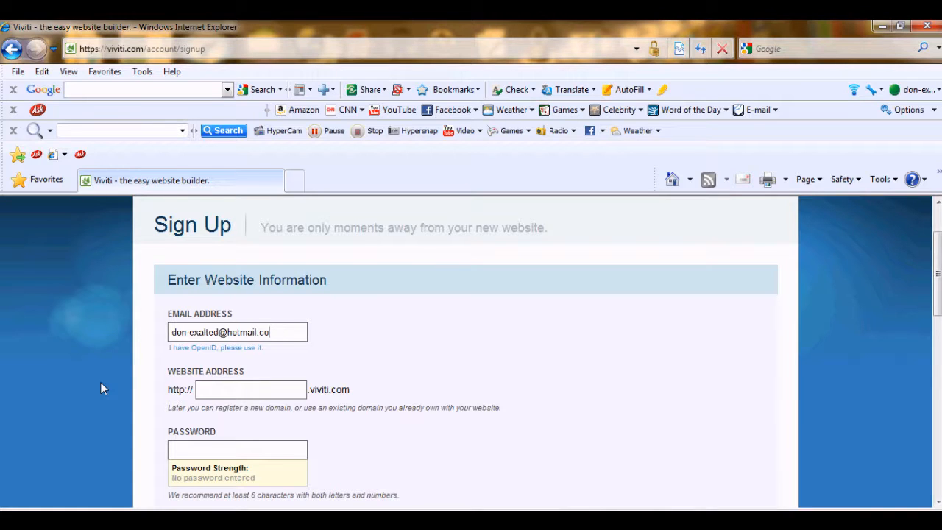
{"action": "left_click", "coordinate": [250, 389]}
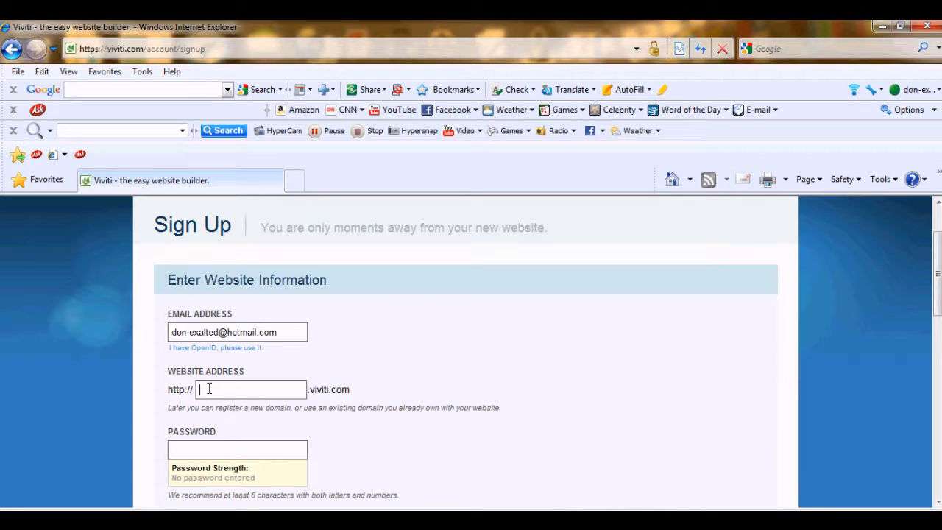
{"action": "mouse_move", "coordinate": [358, 304]}
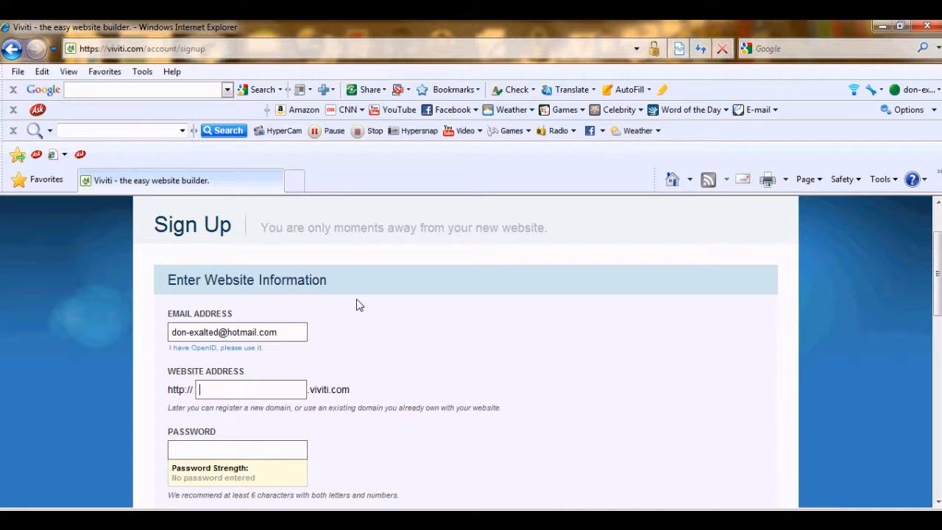
{"action": "mouse_move", "coordinate": [348, 217]}
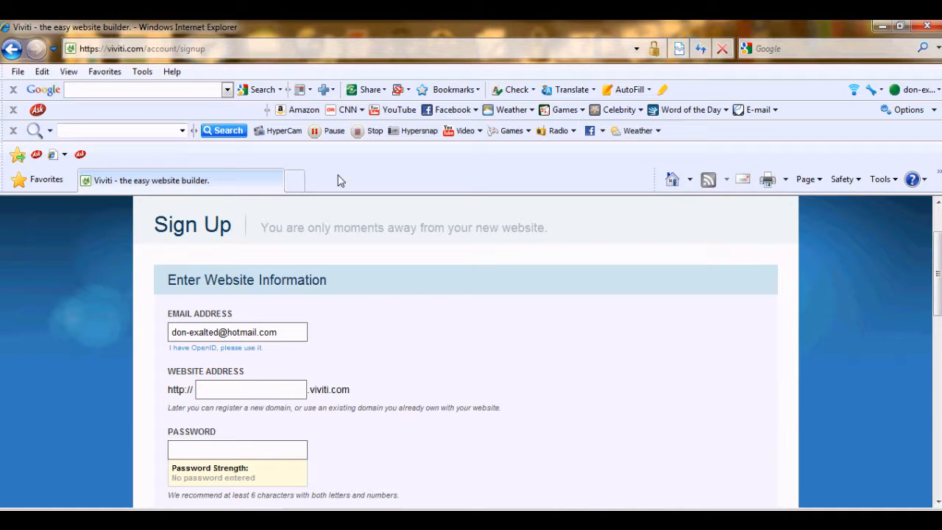
{"action": "scroll", "scroll_direction": "down", "scroll_amount": 3}
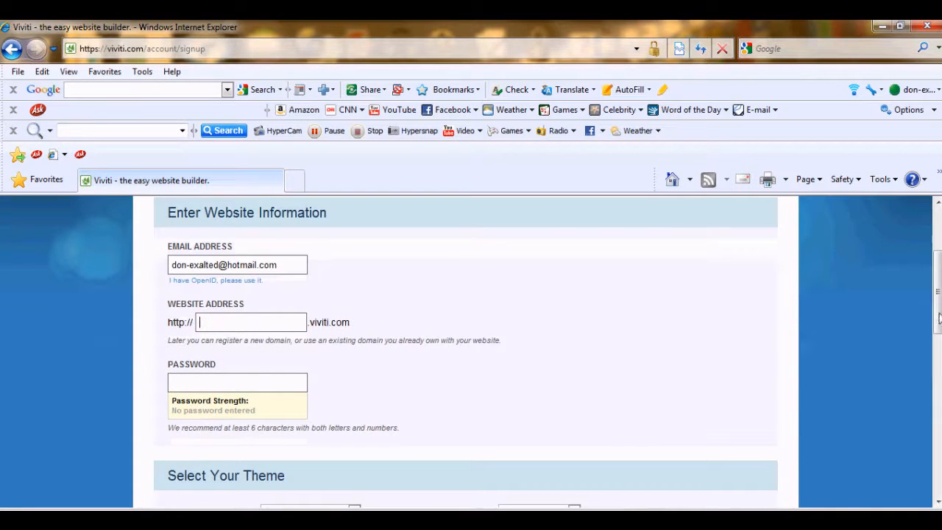
{"action": "mouse_move", "coordinate": [366, 360]}
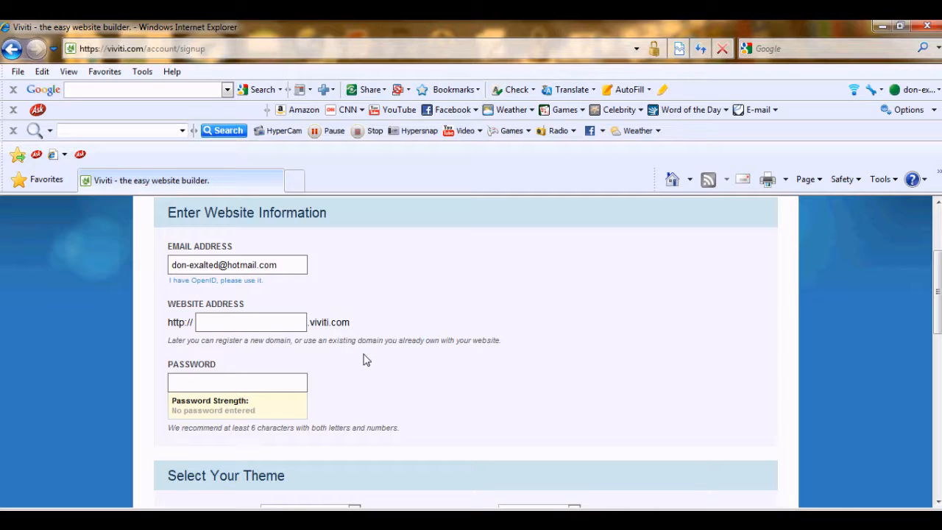
{"action": "left_click", "coordinate": [250, 321]}
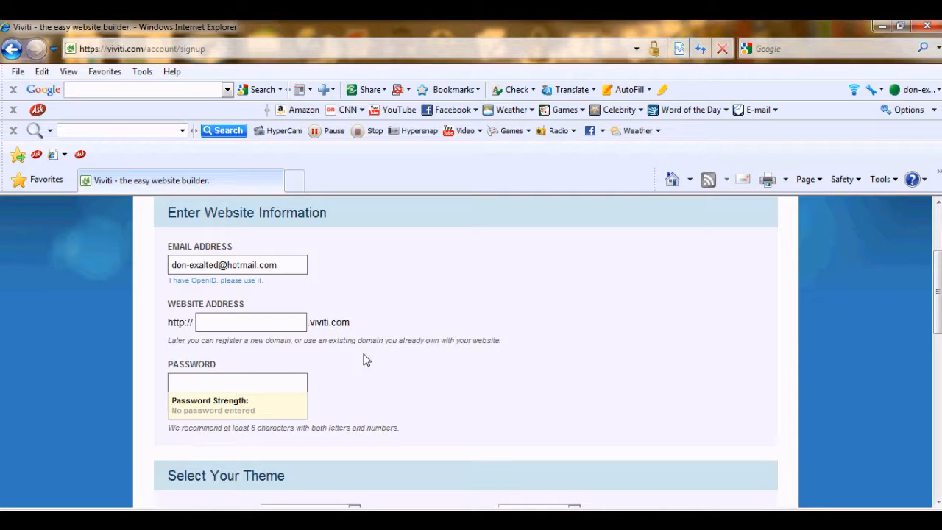
{"action": "left_click", "coordinate": [250, 321]}
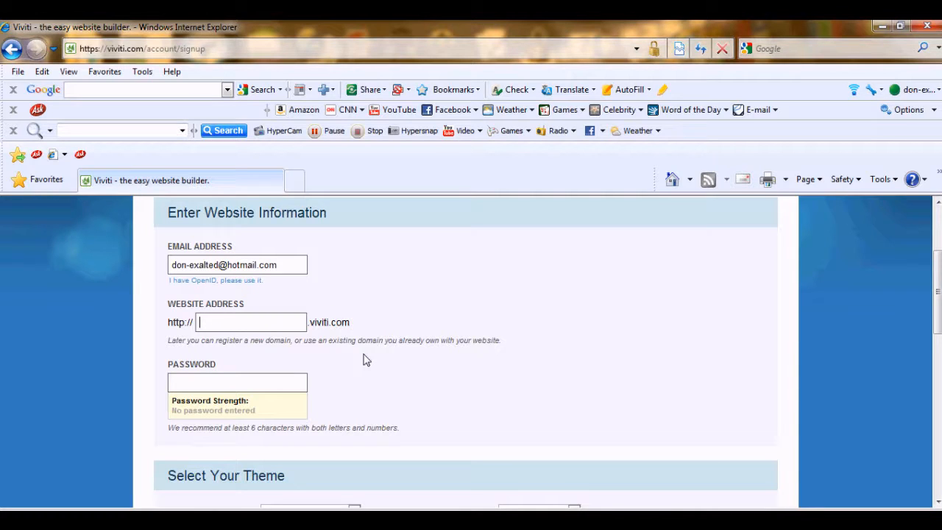